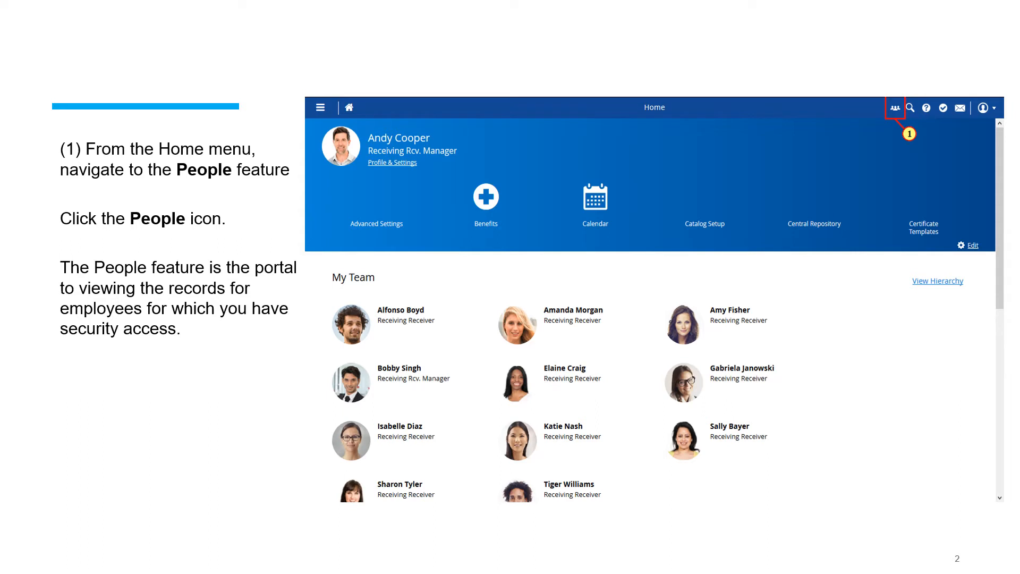
# Advance past the People icon slide to slide 4, the People list filtered to 'Test'
pyautogui.click(894, 108)
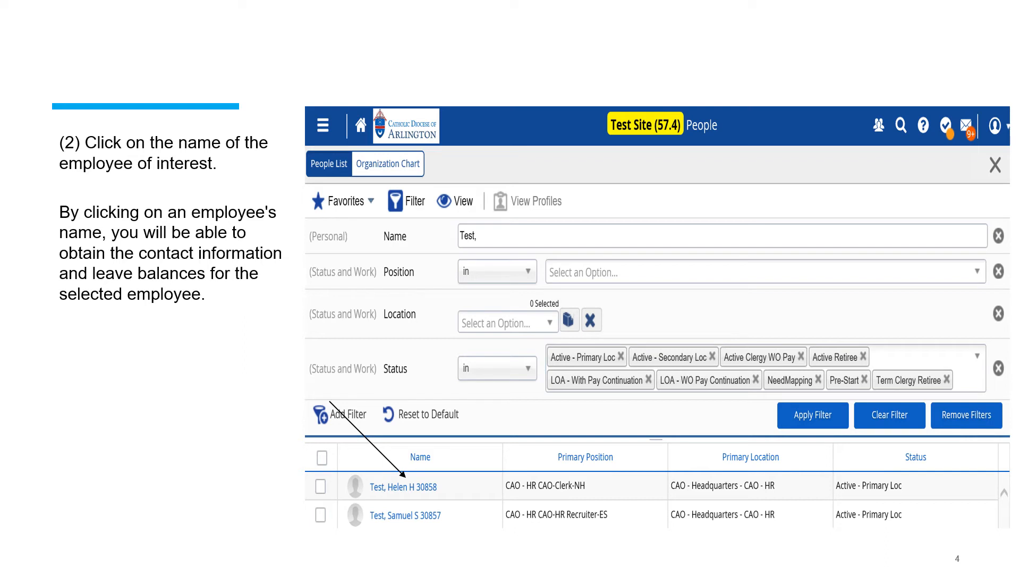
# Advance past the Work > Balances slide to Helen Test's Sick and Vacation leave balances
pyautogui.click(404, 487)
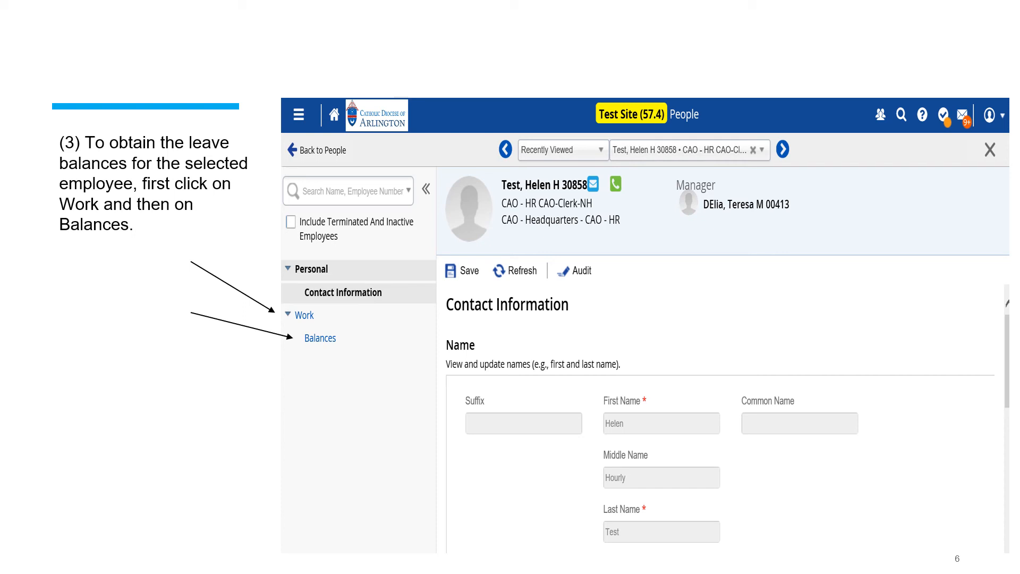
pyautogui.click(320, 338)
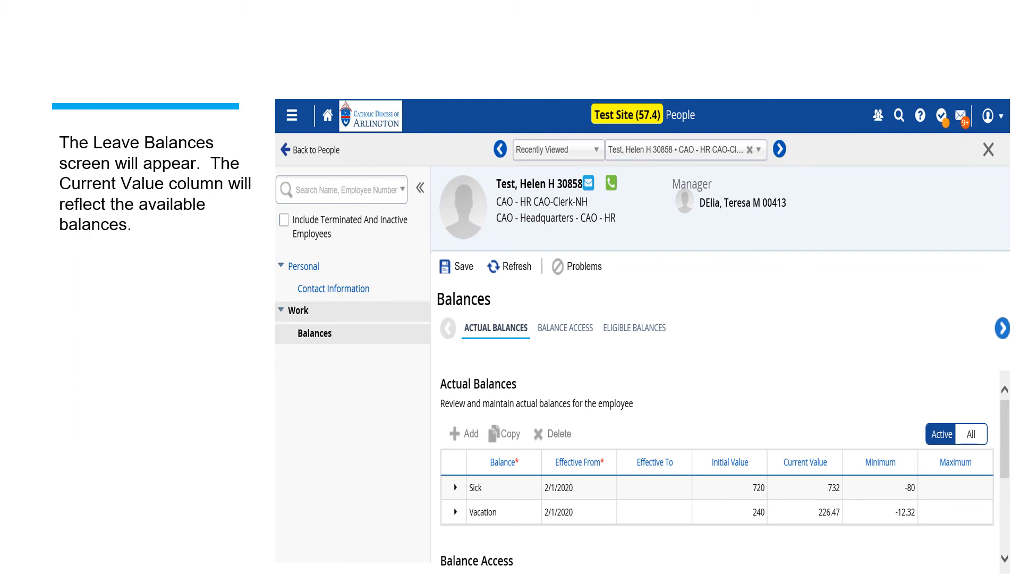